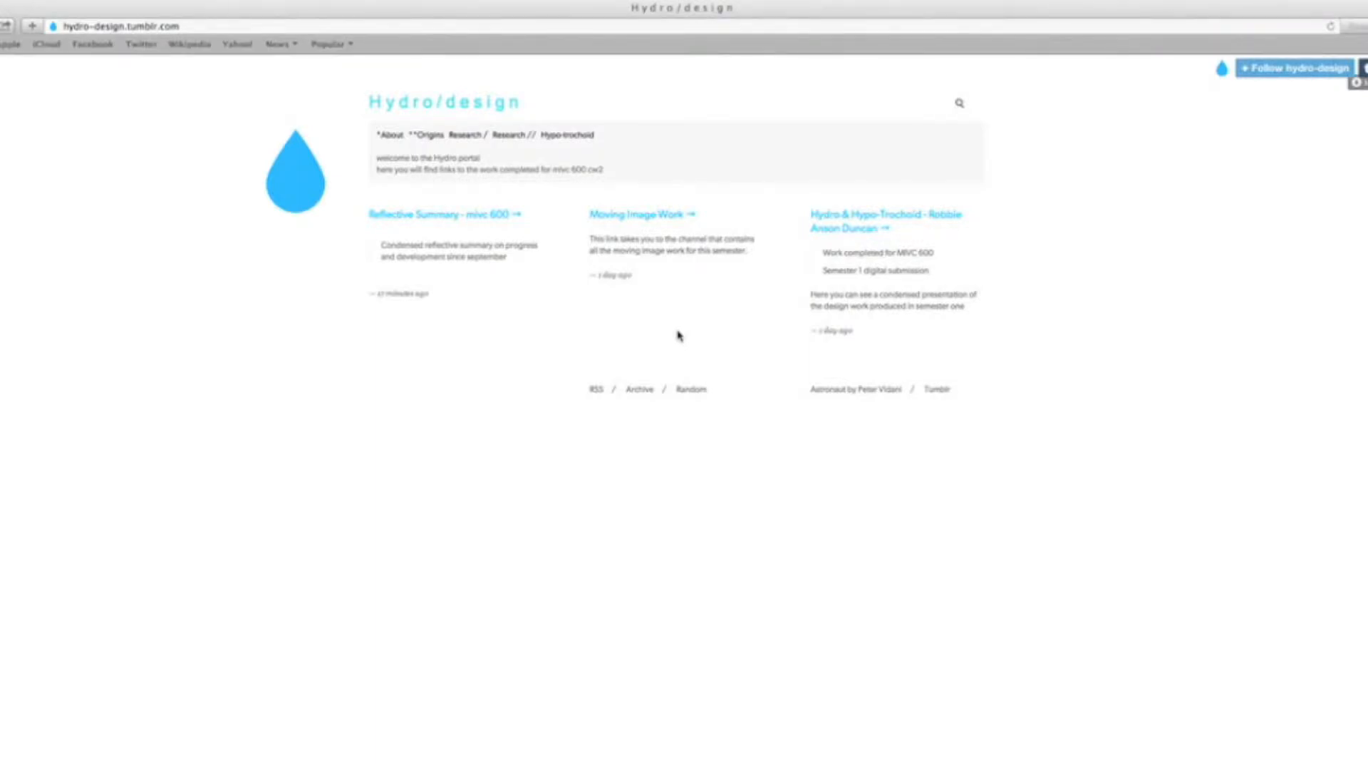
mouse_move(654, 337)
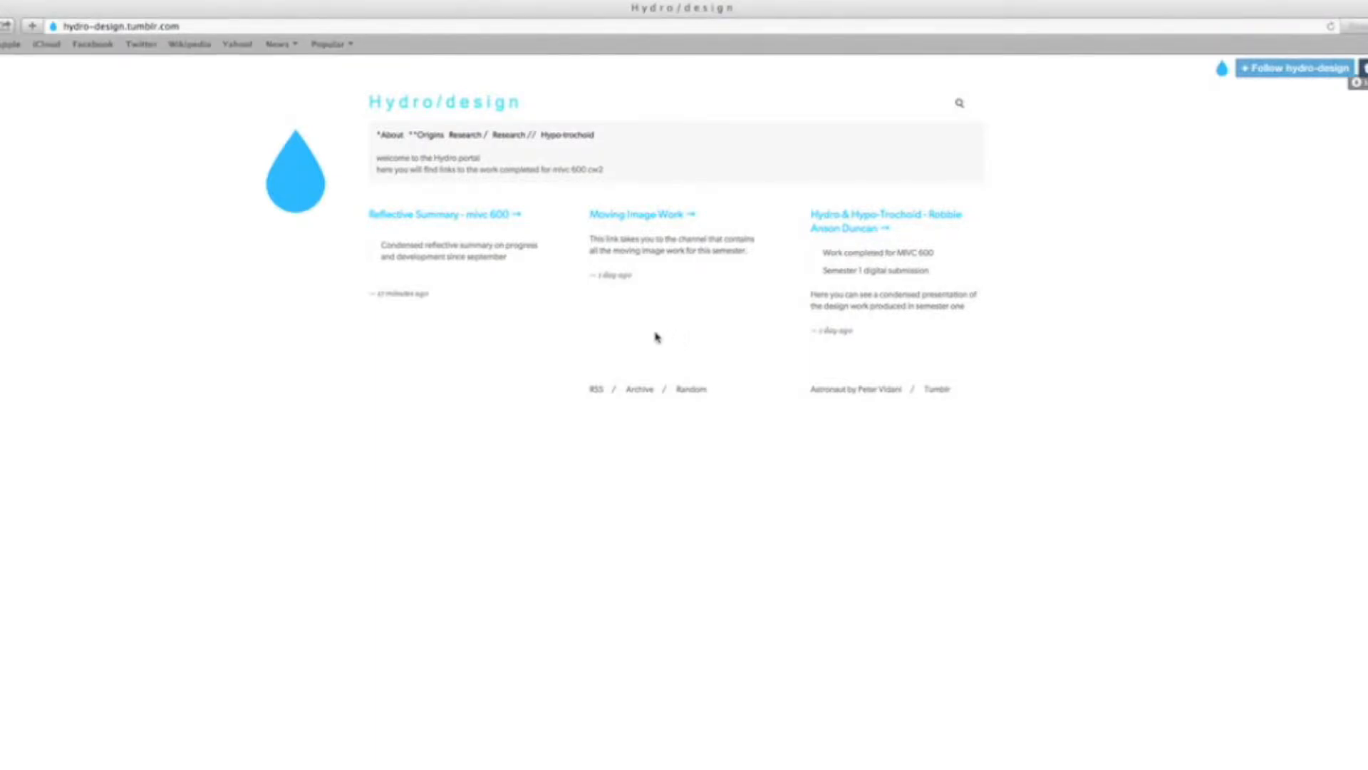
mouse_move(548, 334)
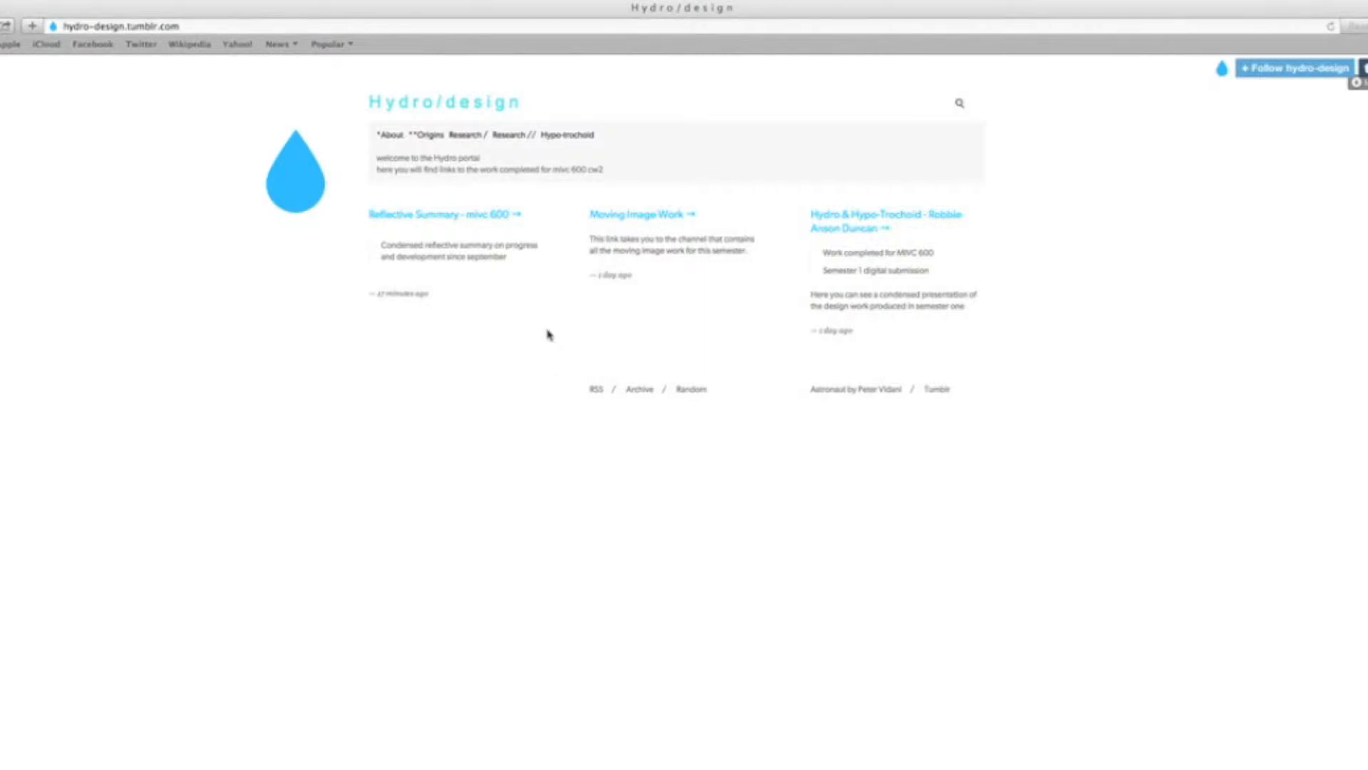
mouse_move(241, 117)
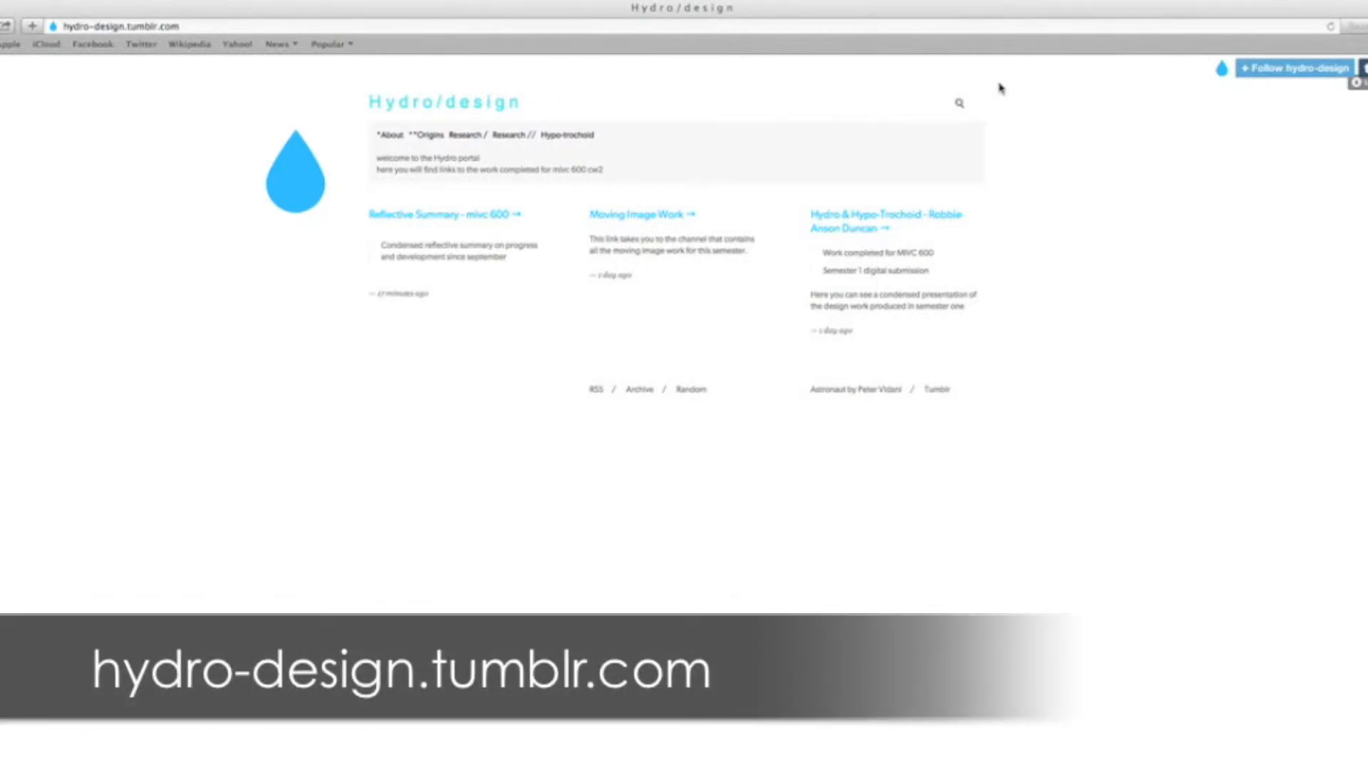
mouse_move(354, 82)
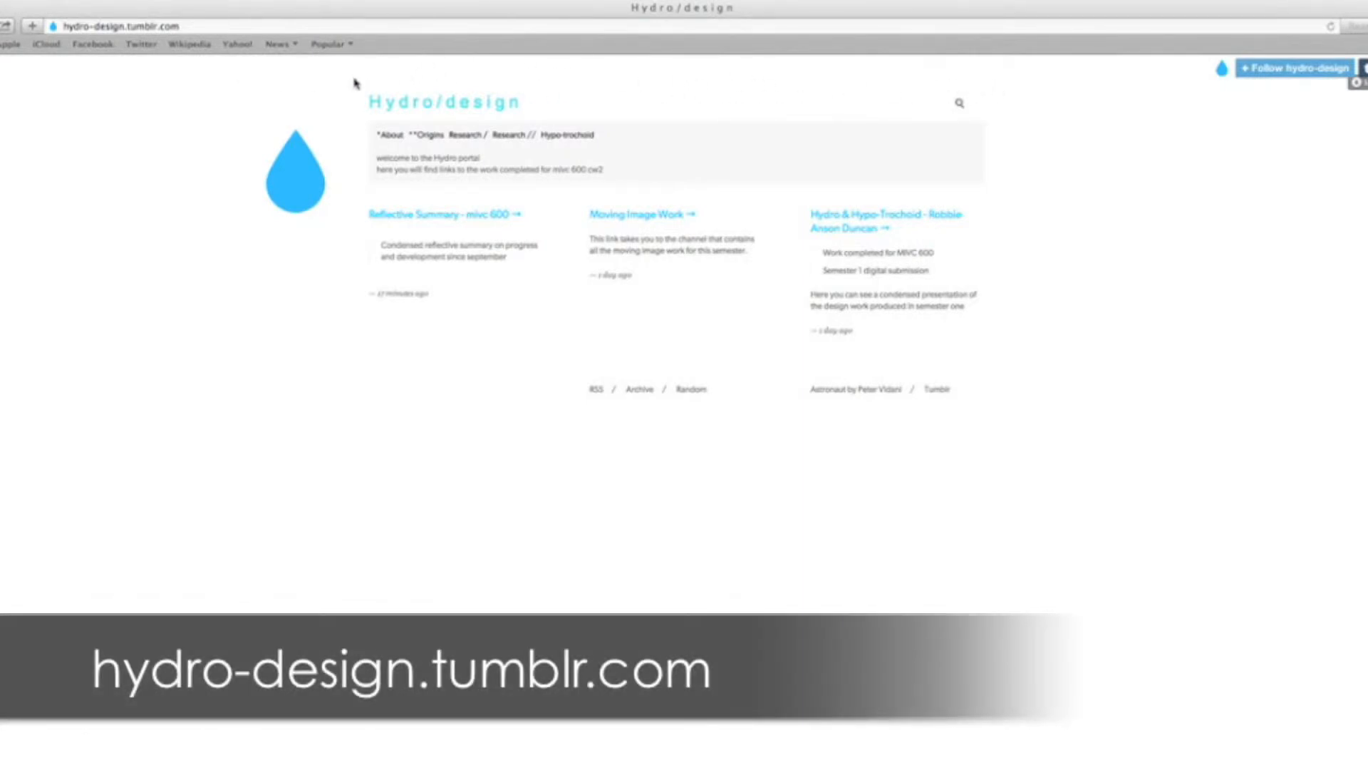
Step: Open the portal's About page listing Hydro/design's marine-inspired principles, products and goals
left_click(388, 135)
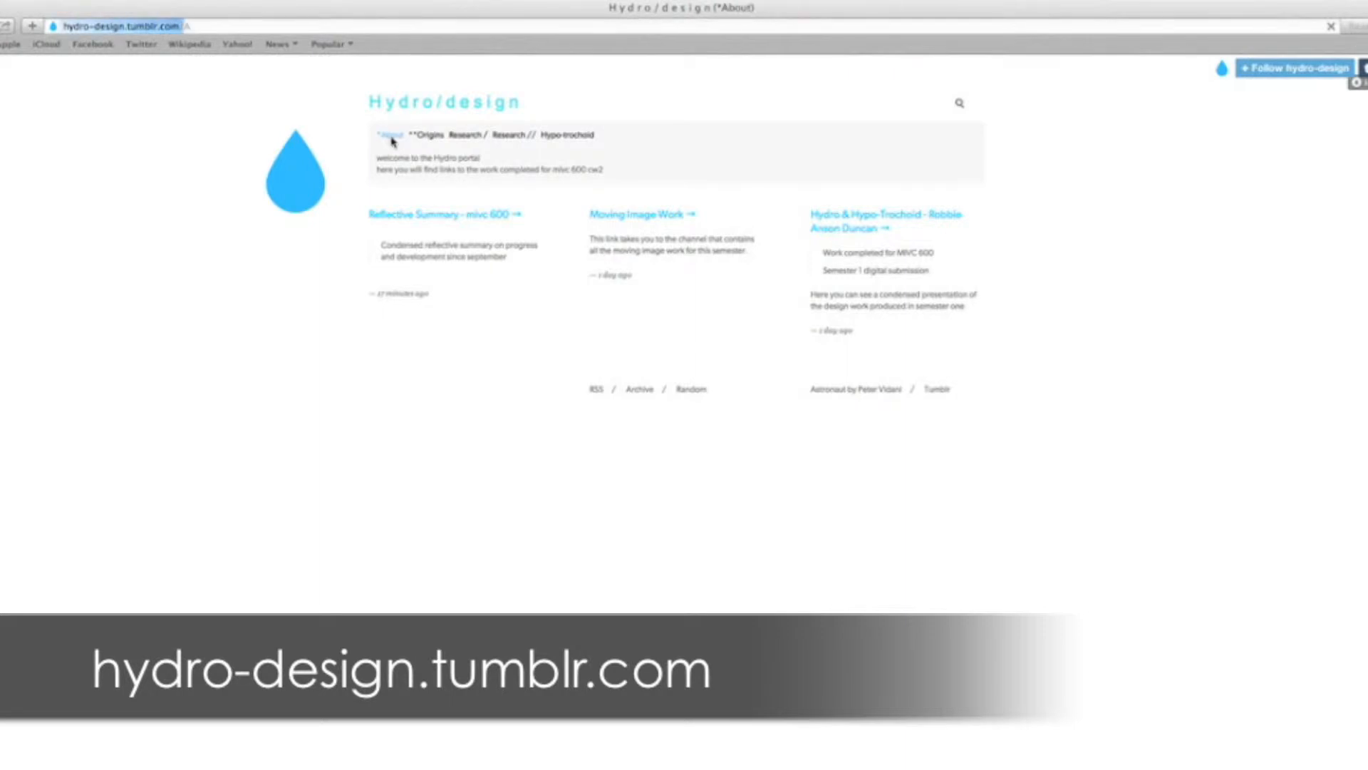
left_click(387, 134)
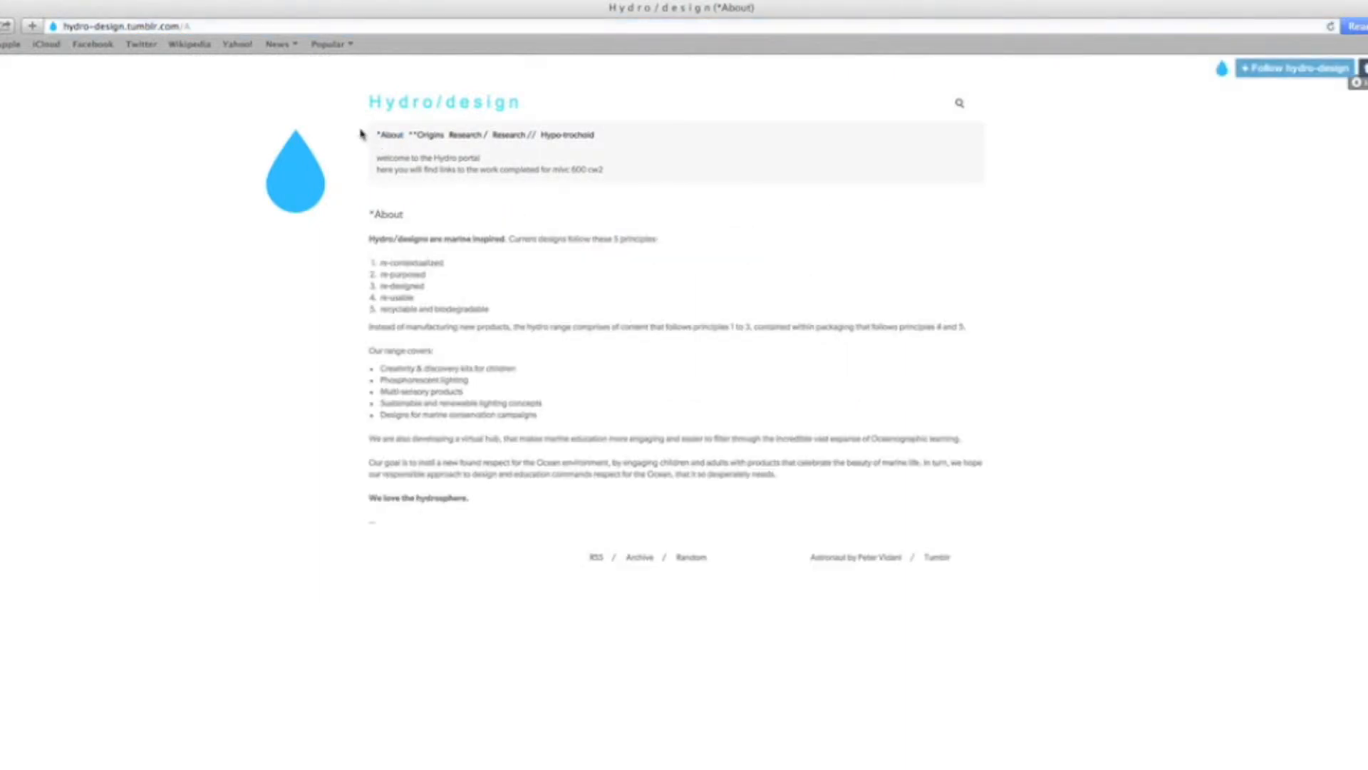
mouse_move(364, 460)
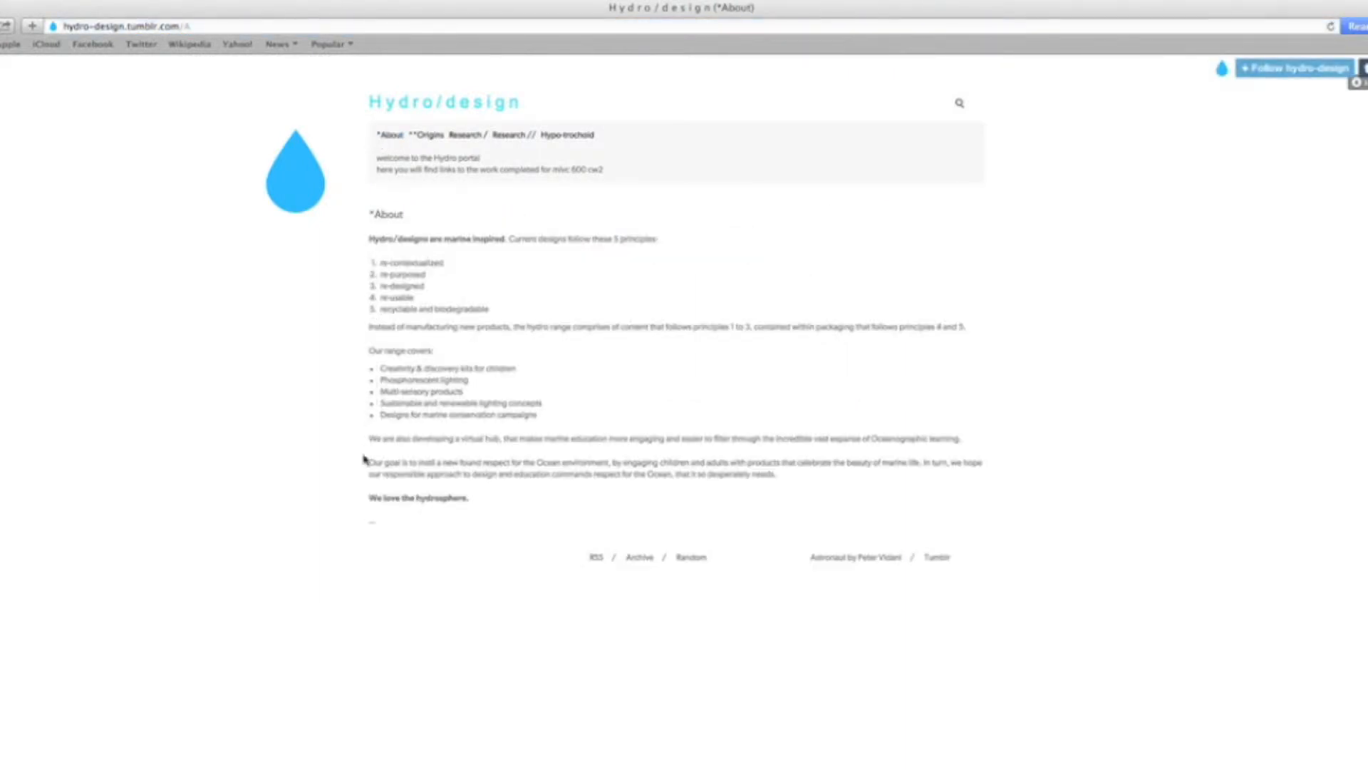
mouse_move(364, 489)
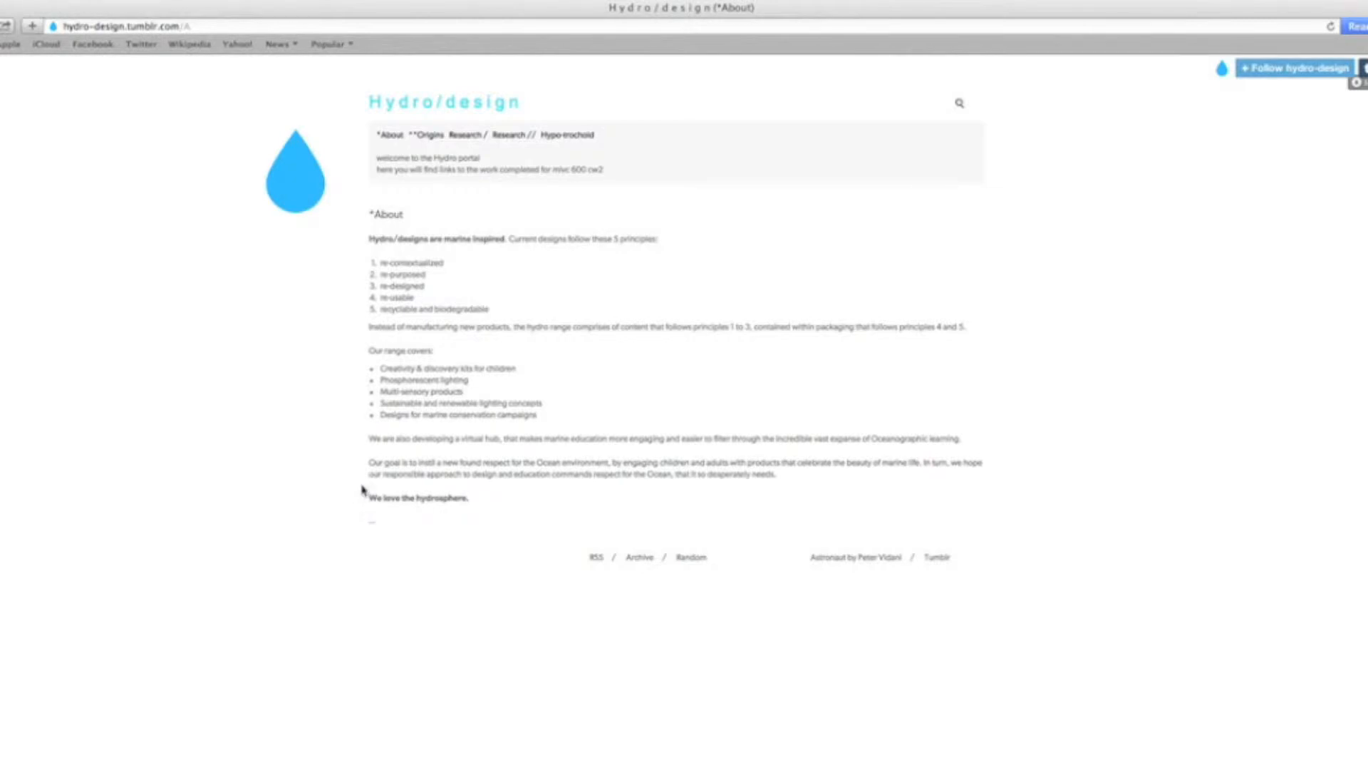
mouse_move(427, 137)
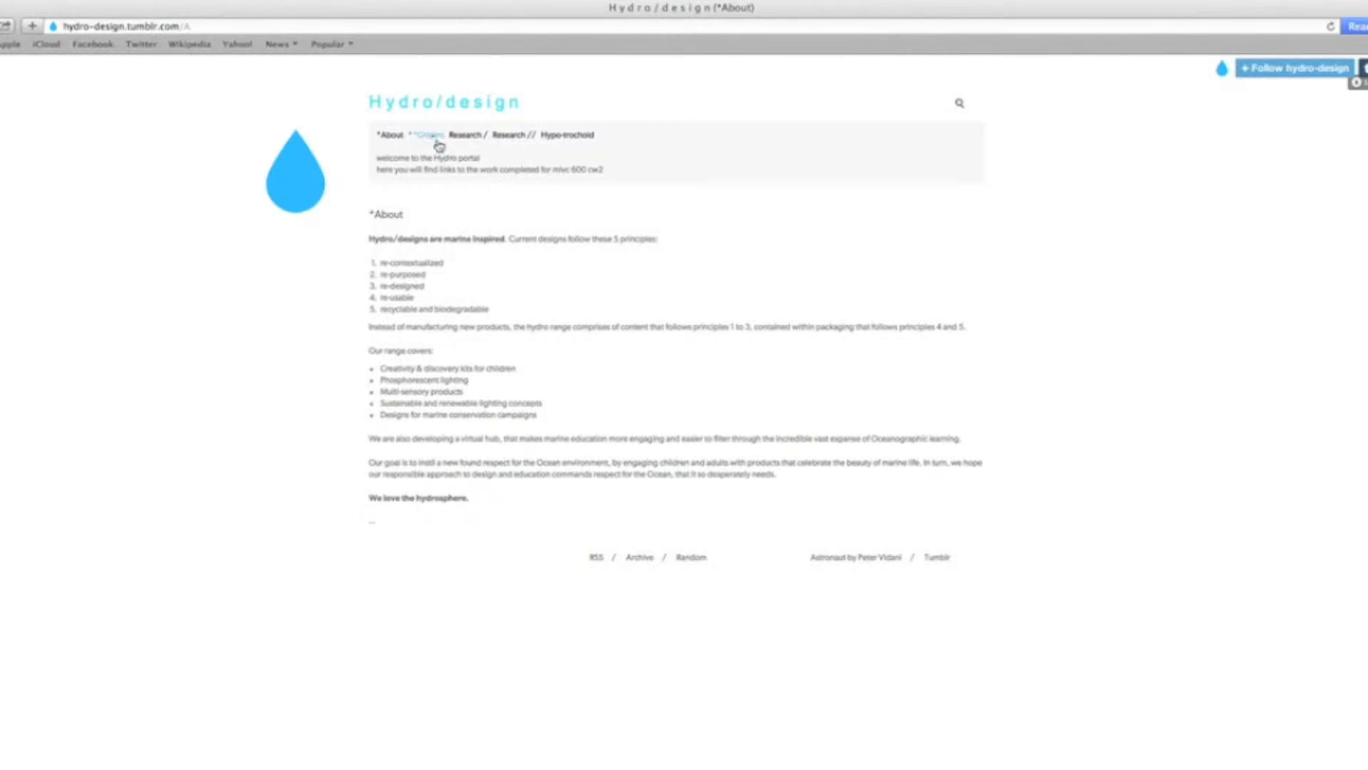
Step: Open the Origins page describing the BioPod summer work and bioluminescence research
left_click(425, 135)
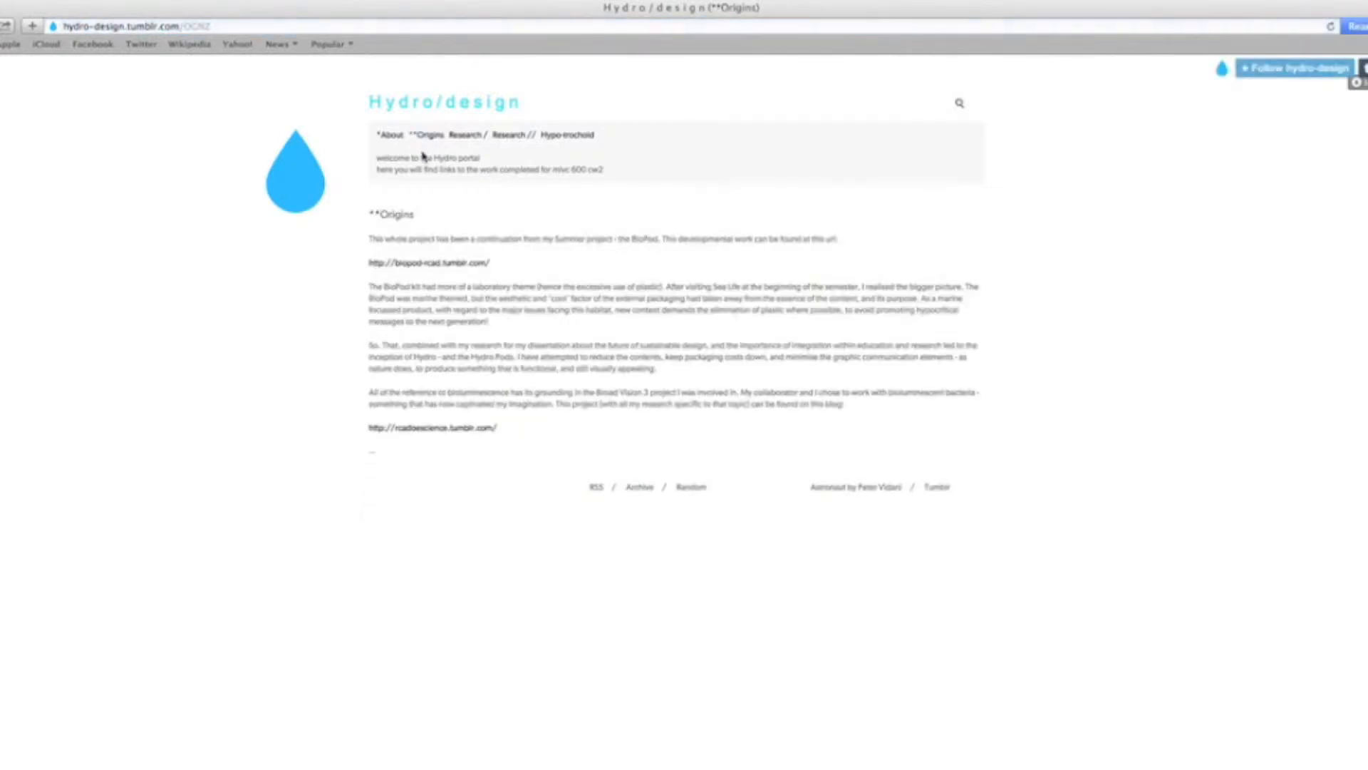
mouse_move(533, 452)
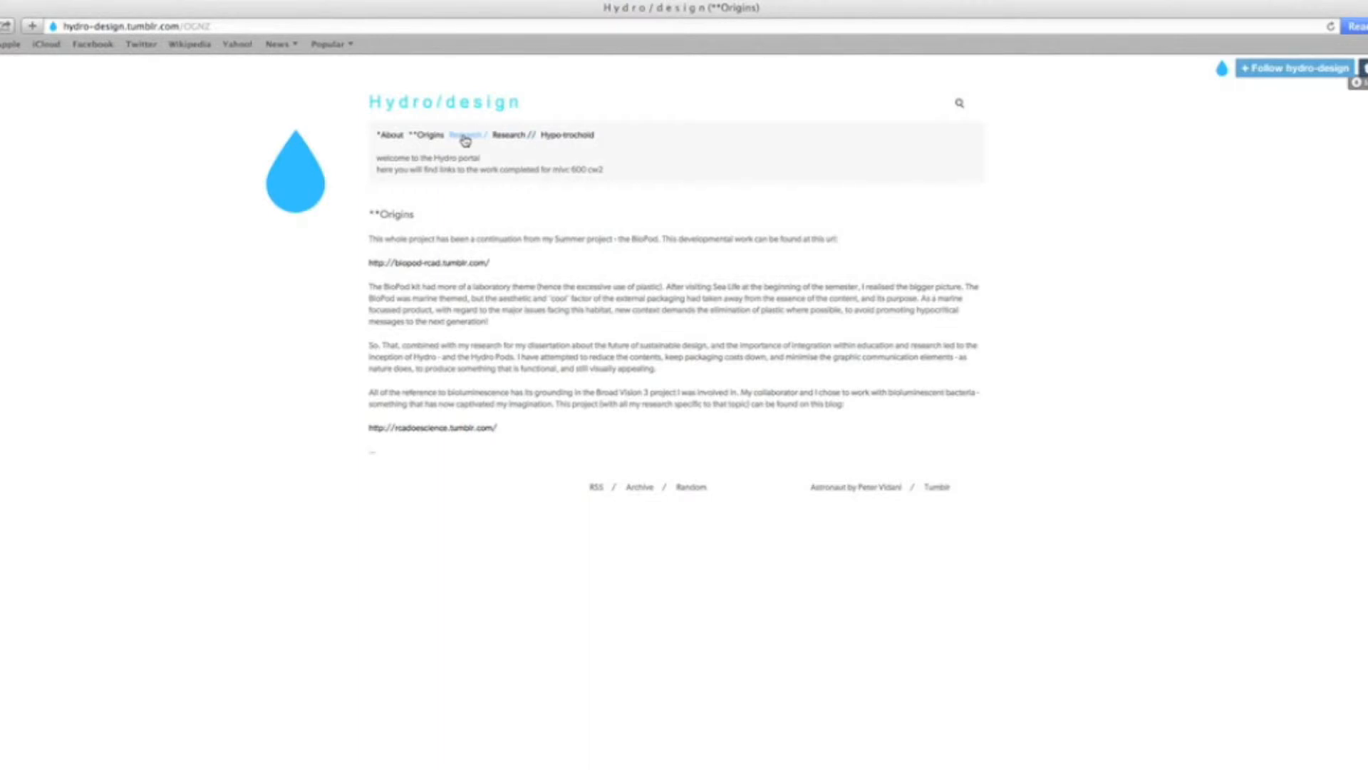
mouse_move(515, 139)
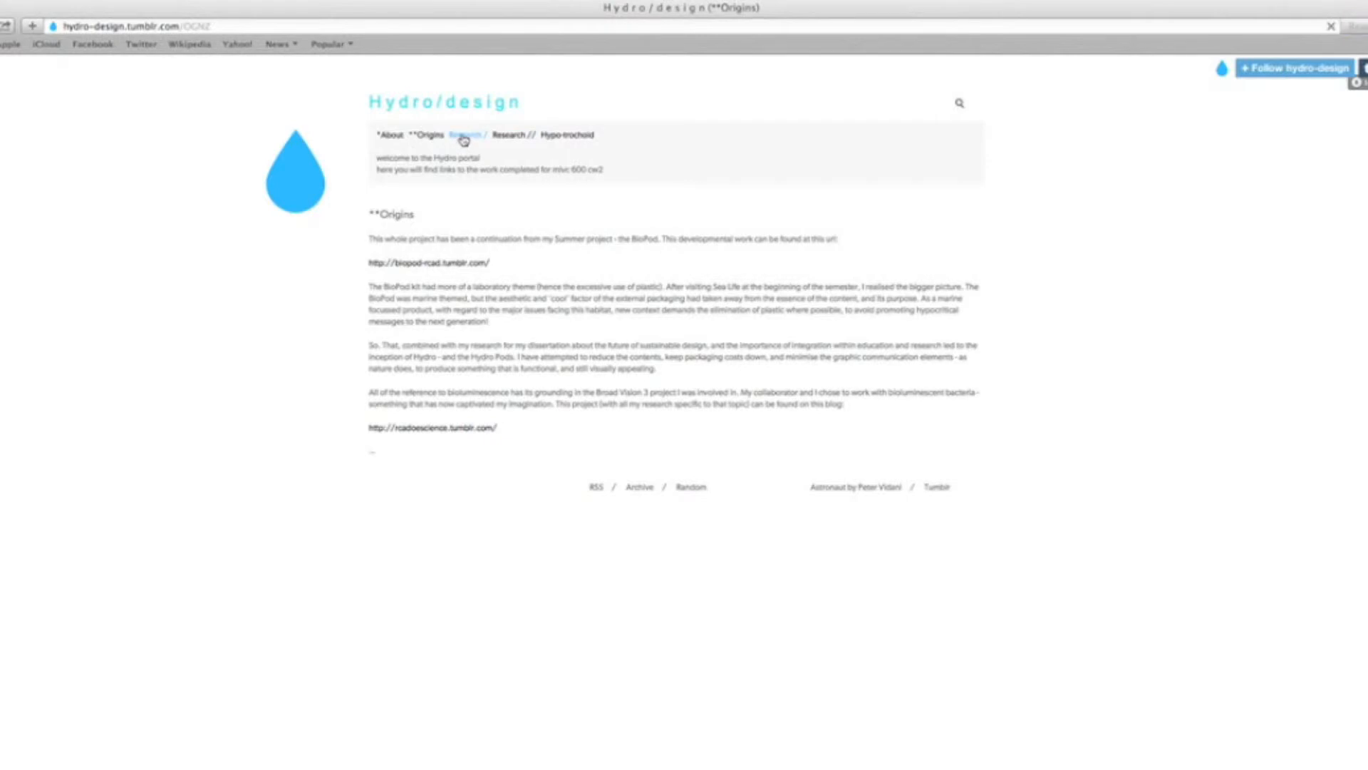
Step: From the Research page, follow the link to inspiration-hydrosphere-rcad.tumblr.com
left_click(462, 134)
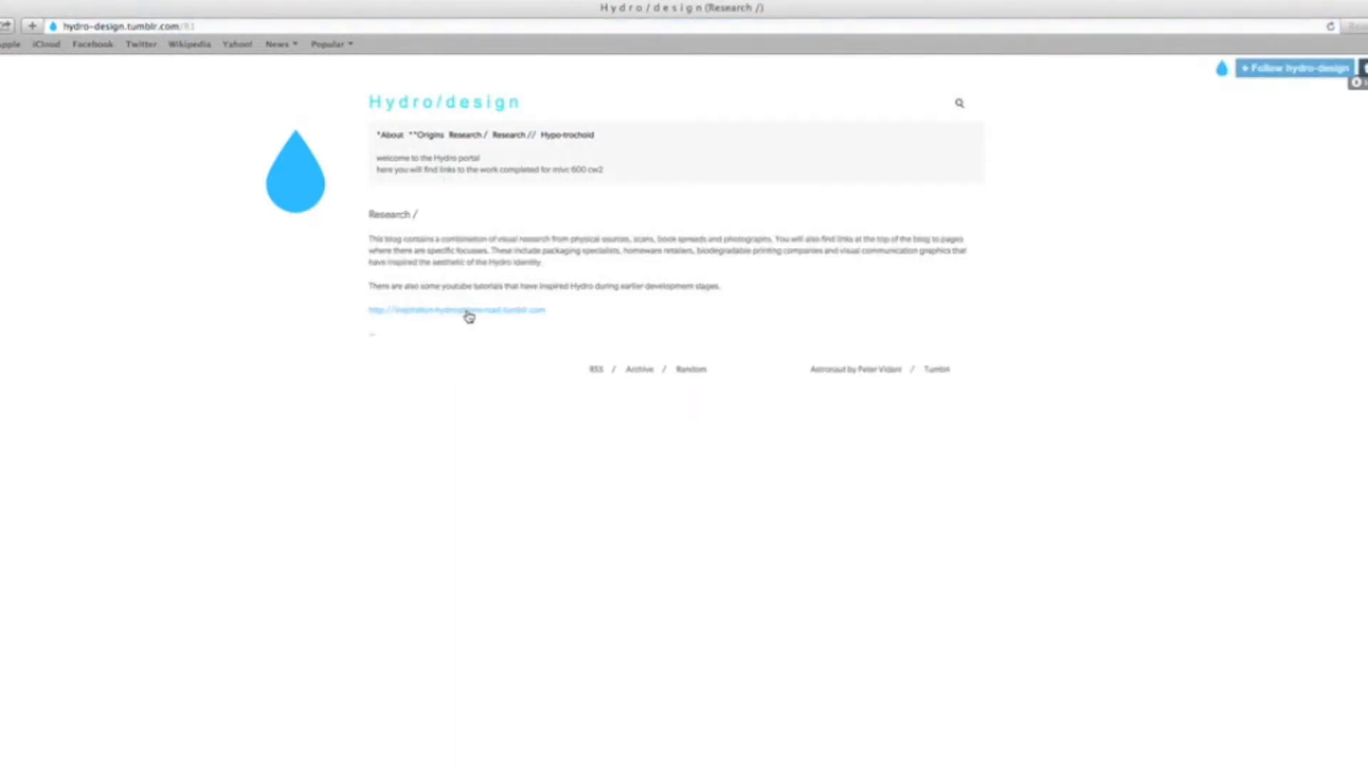
left_click(459, 309)
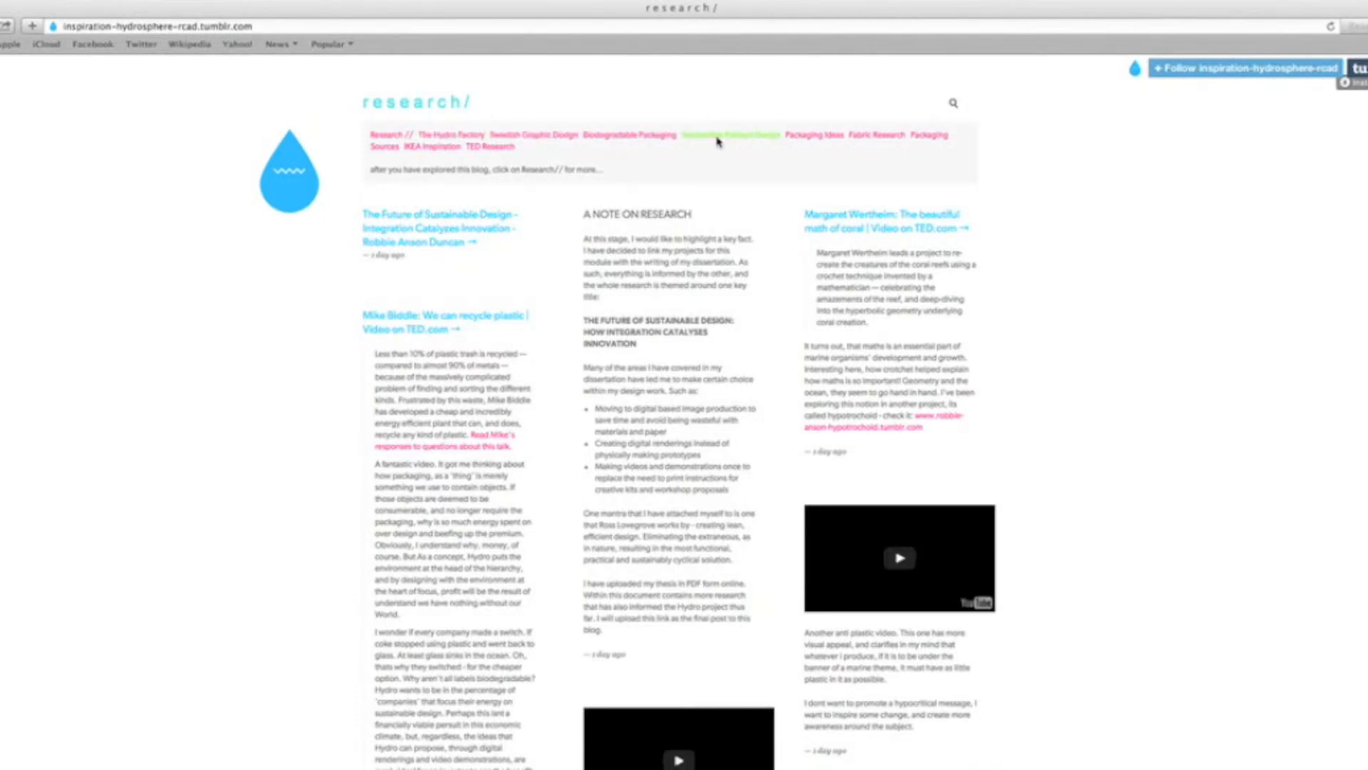
mouse_move(937, 135)
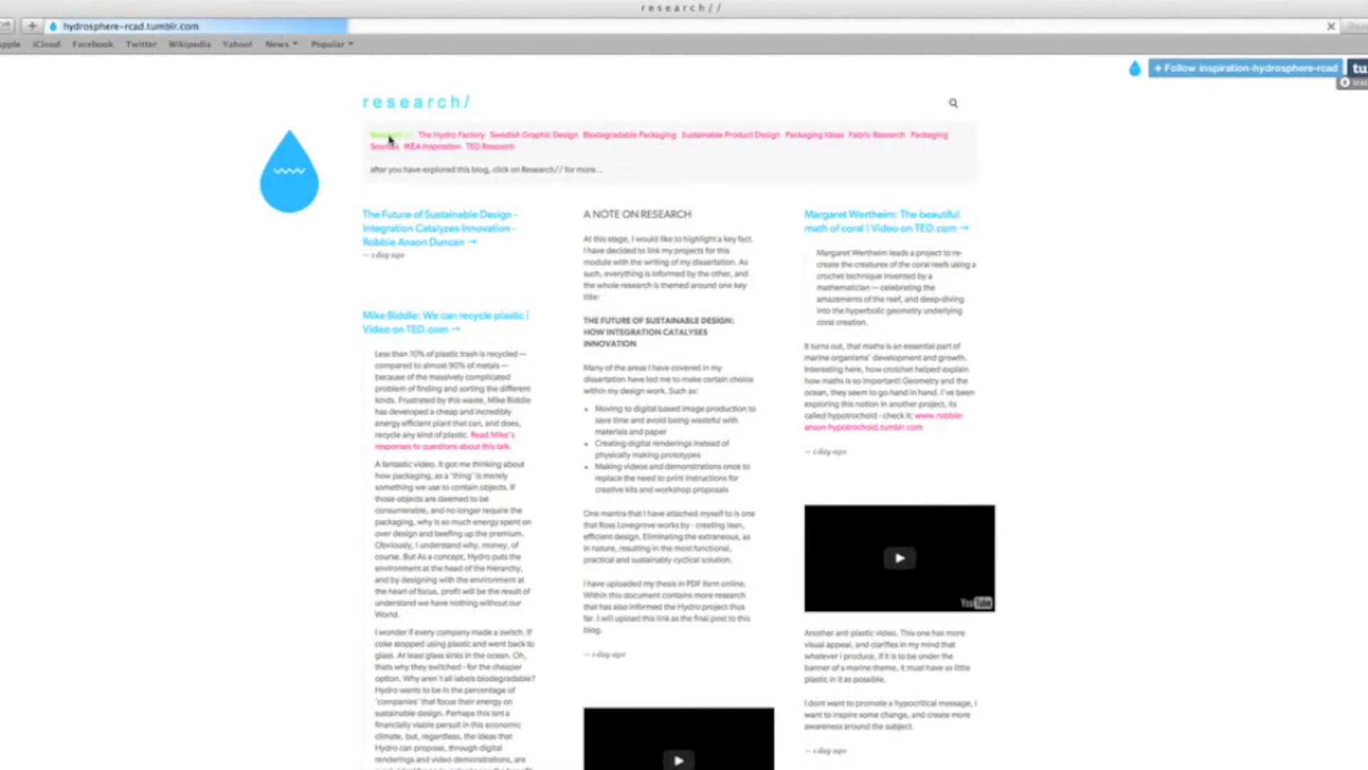
Step: Open the follow-on research// blog and scroll through its Hydro breakdown, manifesto and DINO PET posts
left_click(382, 134)
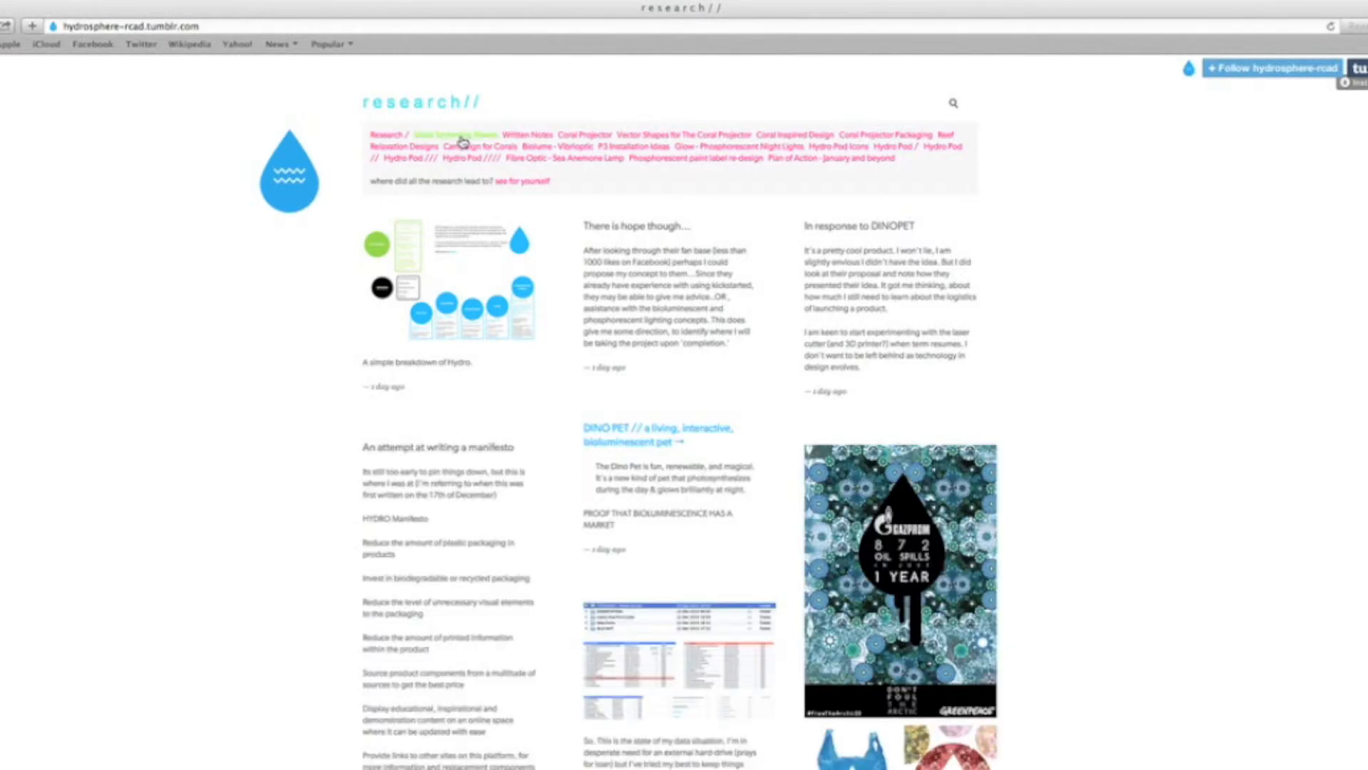
mouse_move(718, 151)
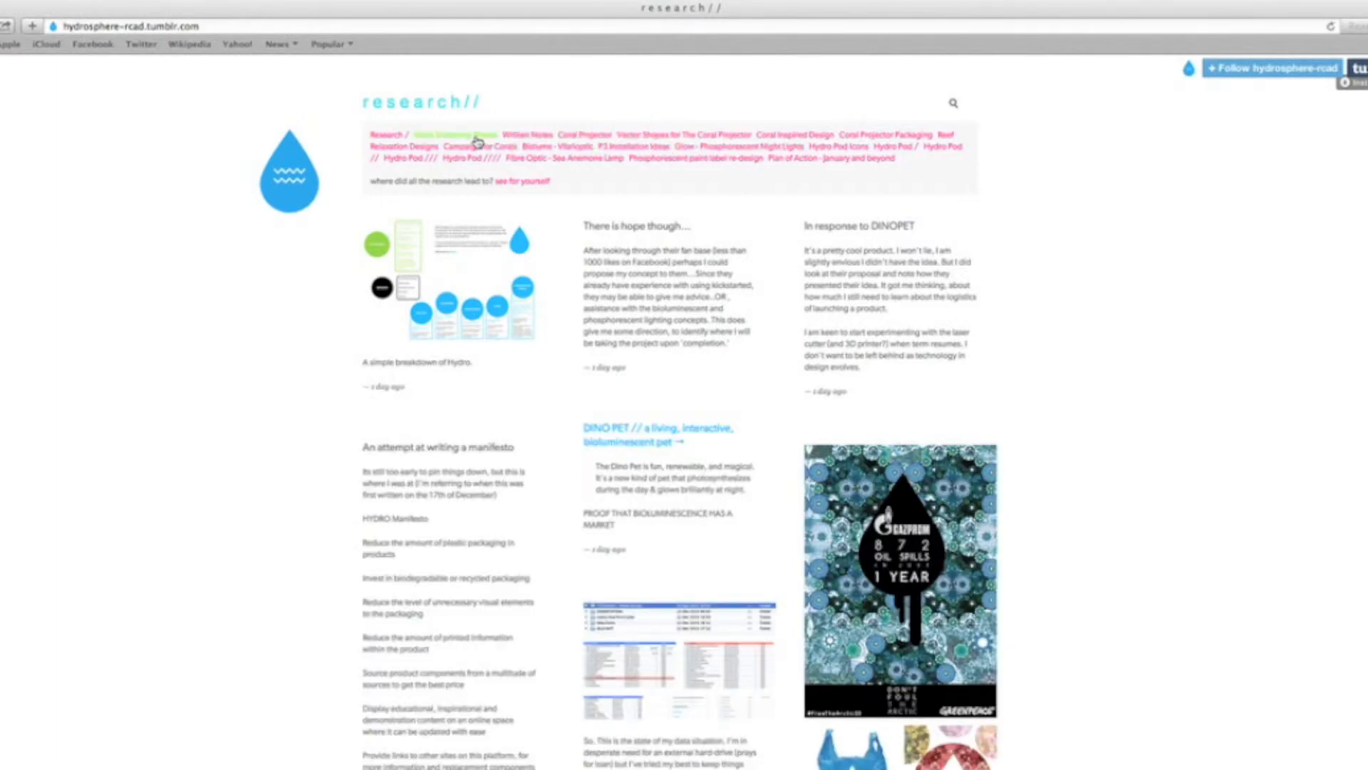
scroll("down", 3)
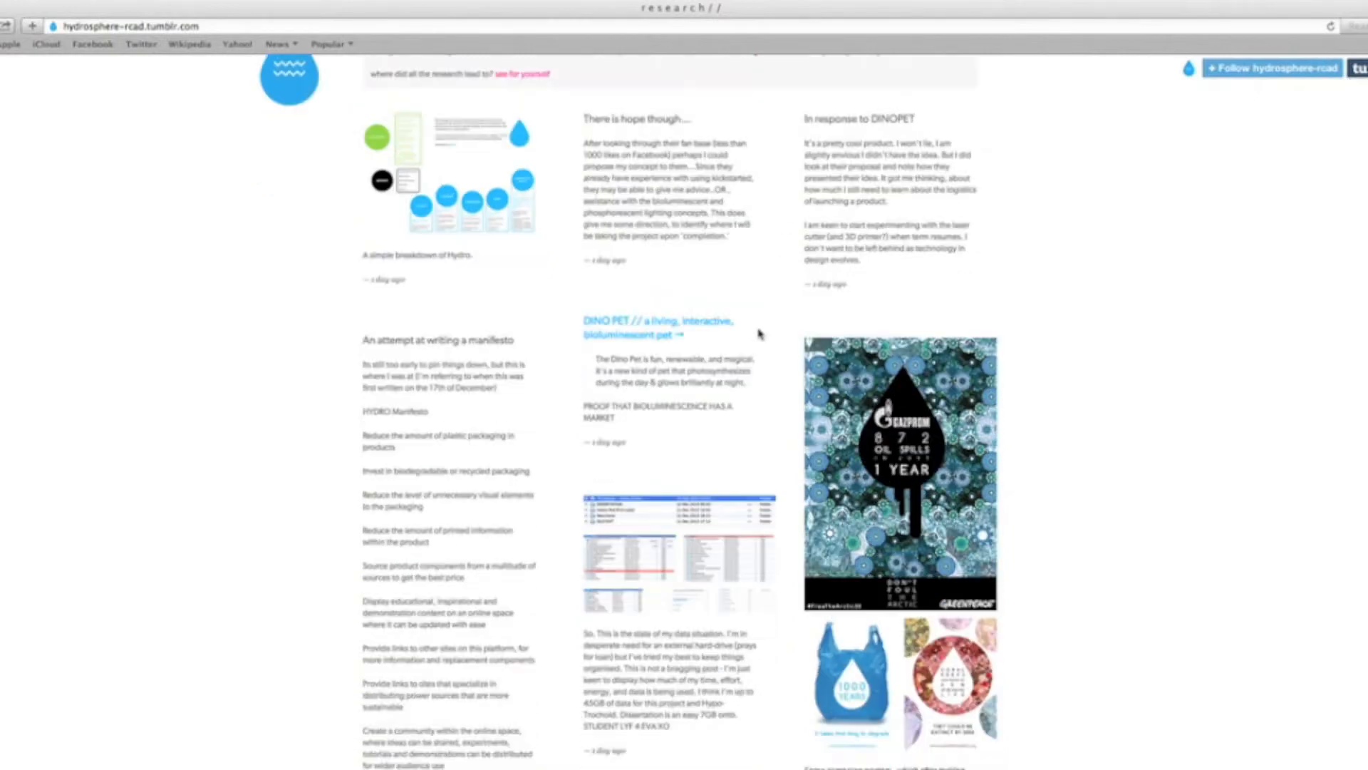
scroll("down", 3)
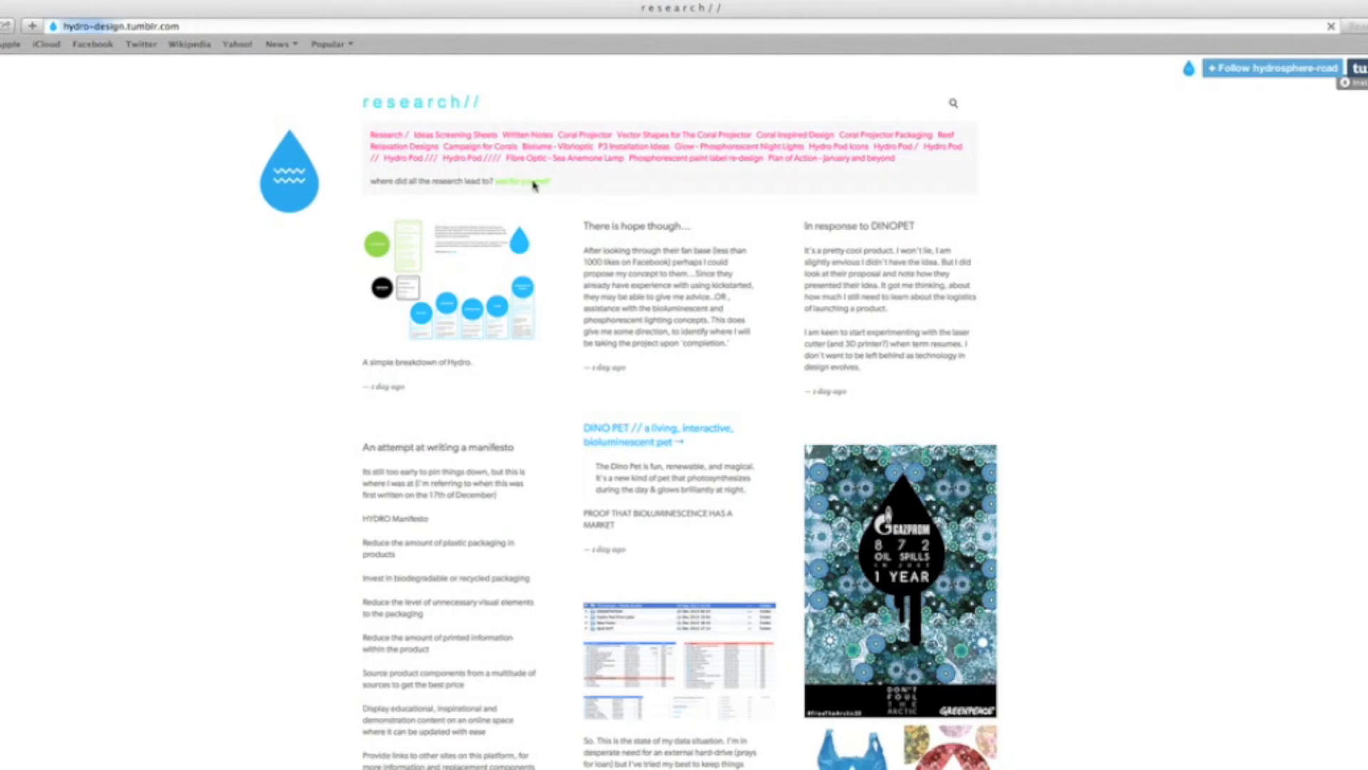
Step: Go back to the Hydro/design portal and follow the Hypo-trochoid page's link to the studies blog
left_click(524, 181)
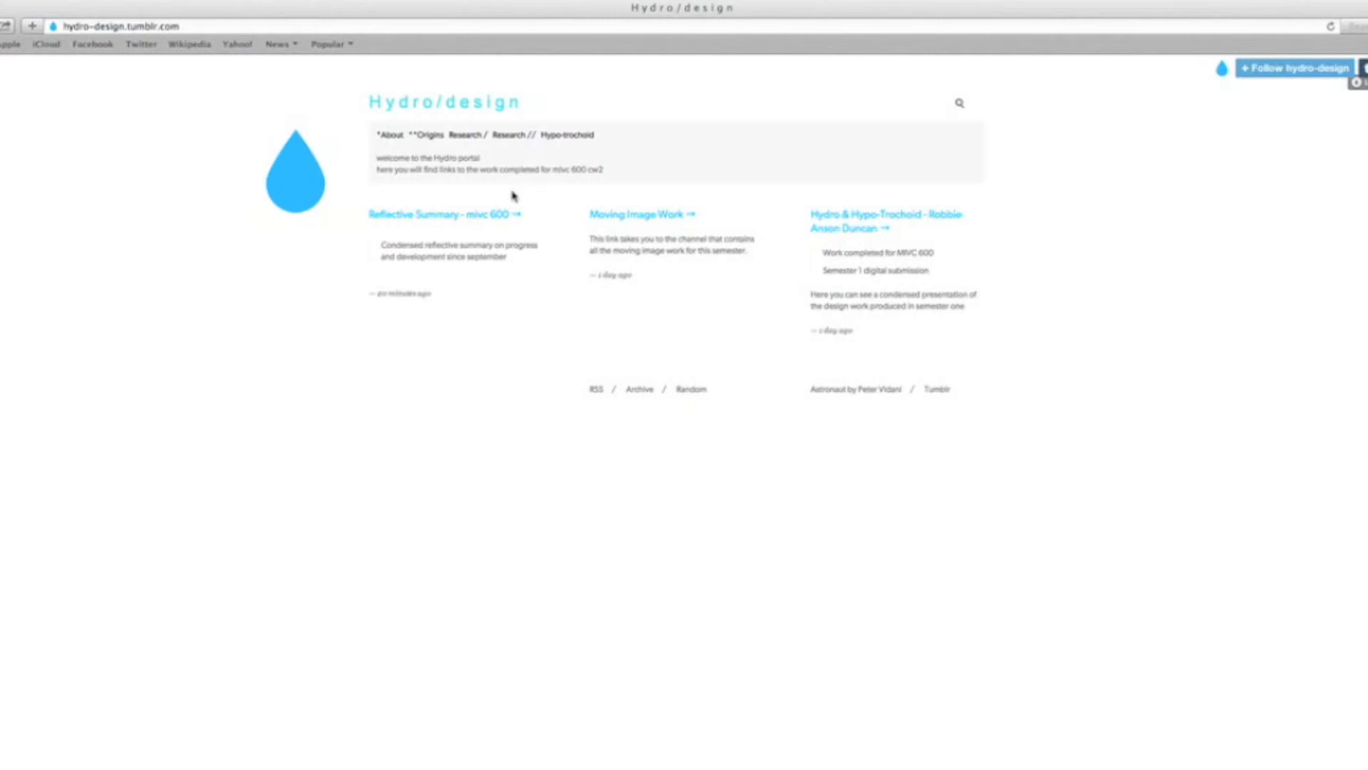
mouse_move(647, 219)
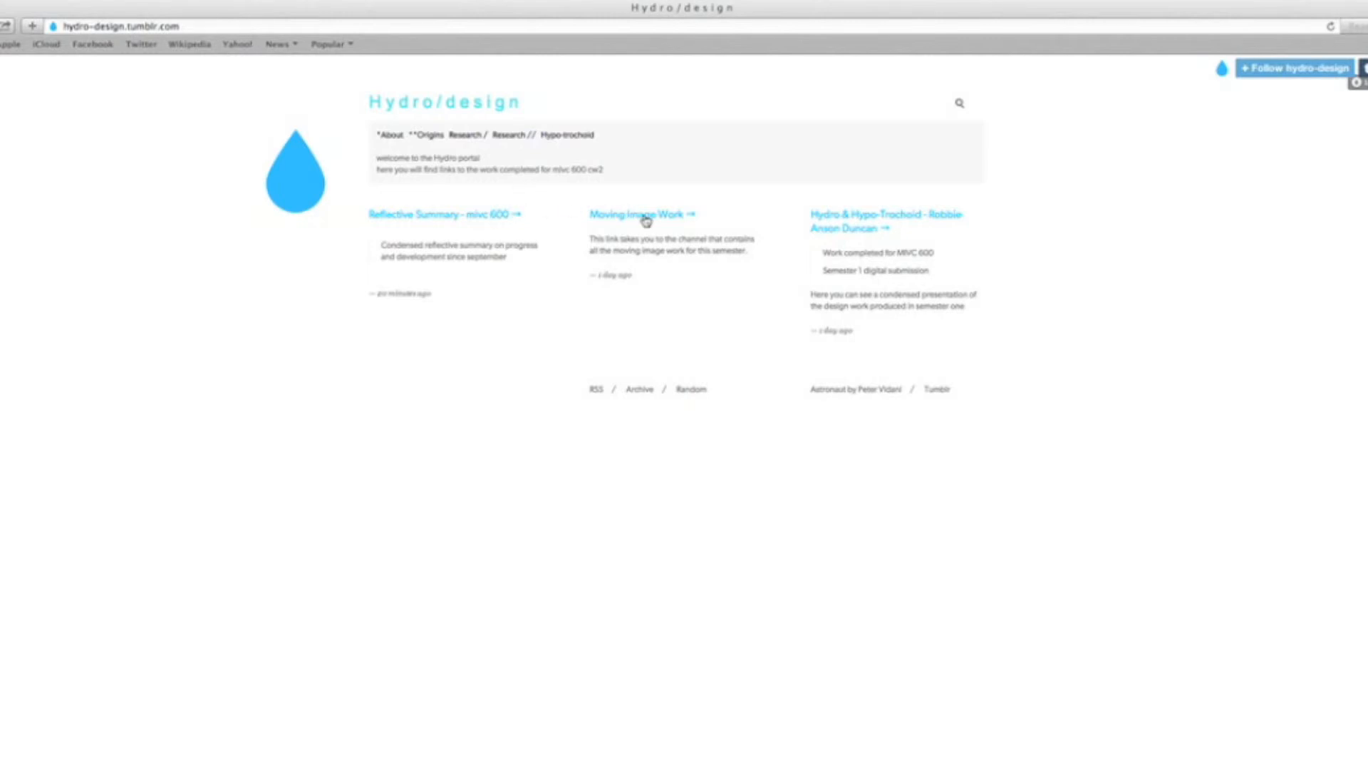
mouse_move(720, 187)
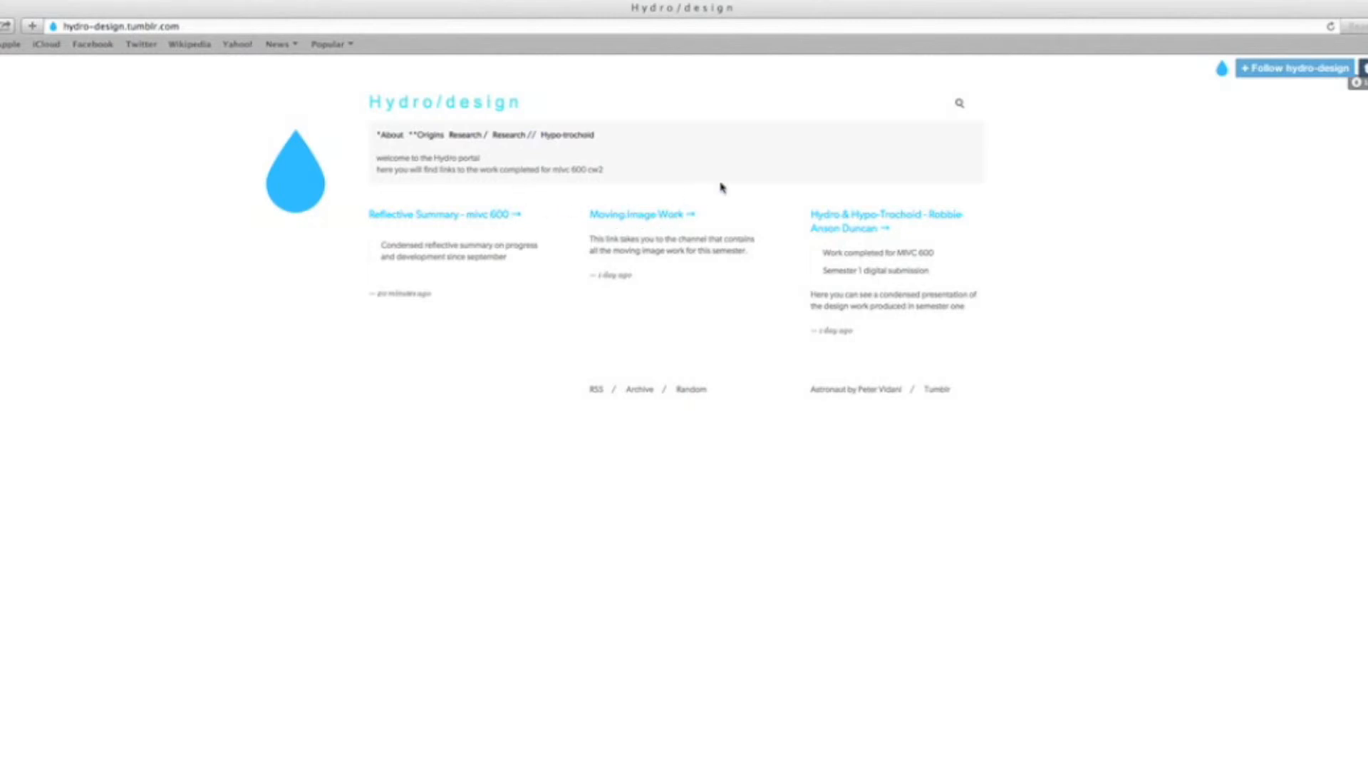
mouse_move(999, 229)
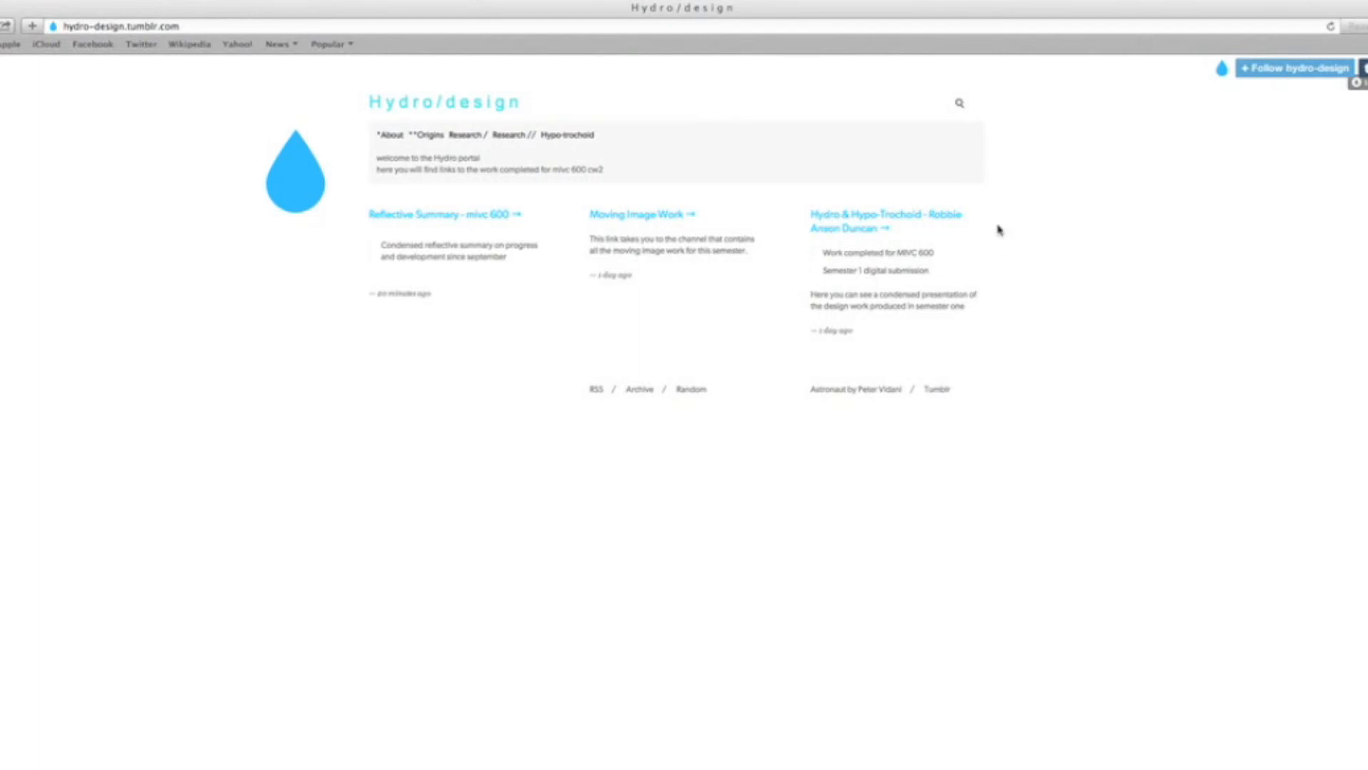
mouse_move(806, 208)
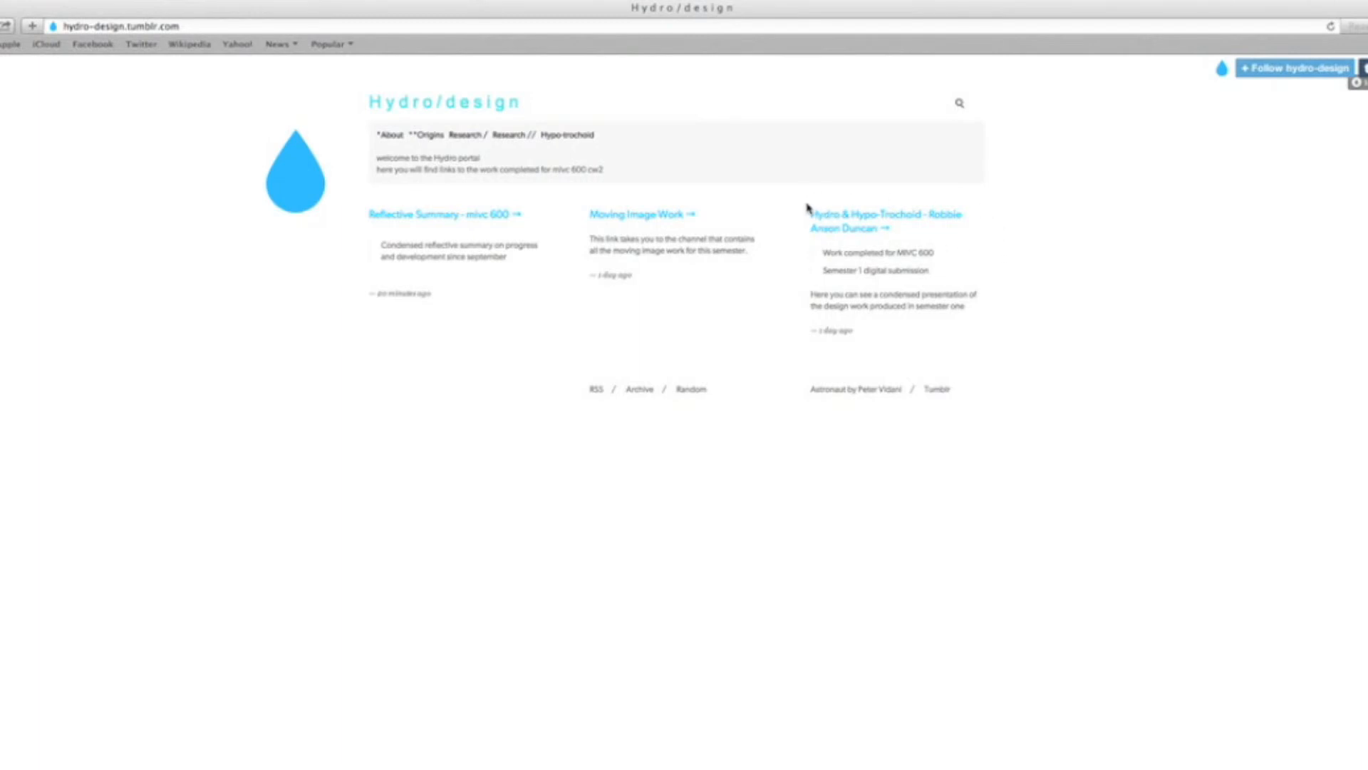
mouse_move(569, 139)
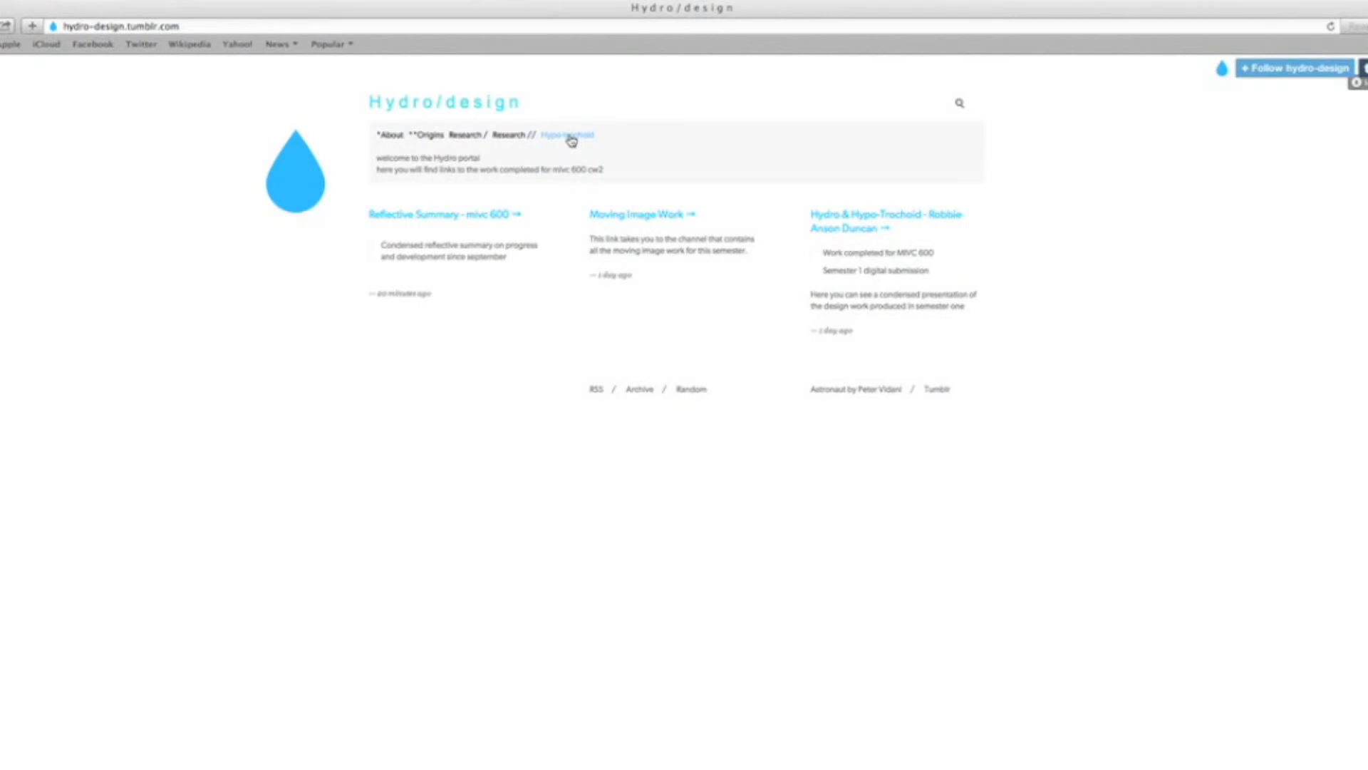
left_click(567, 135)
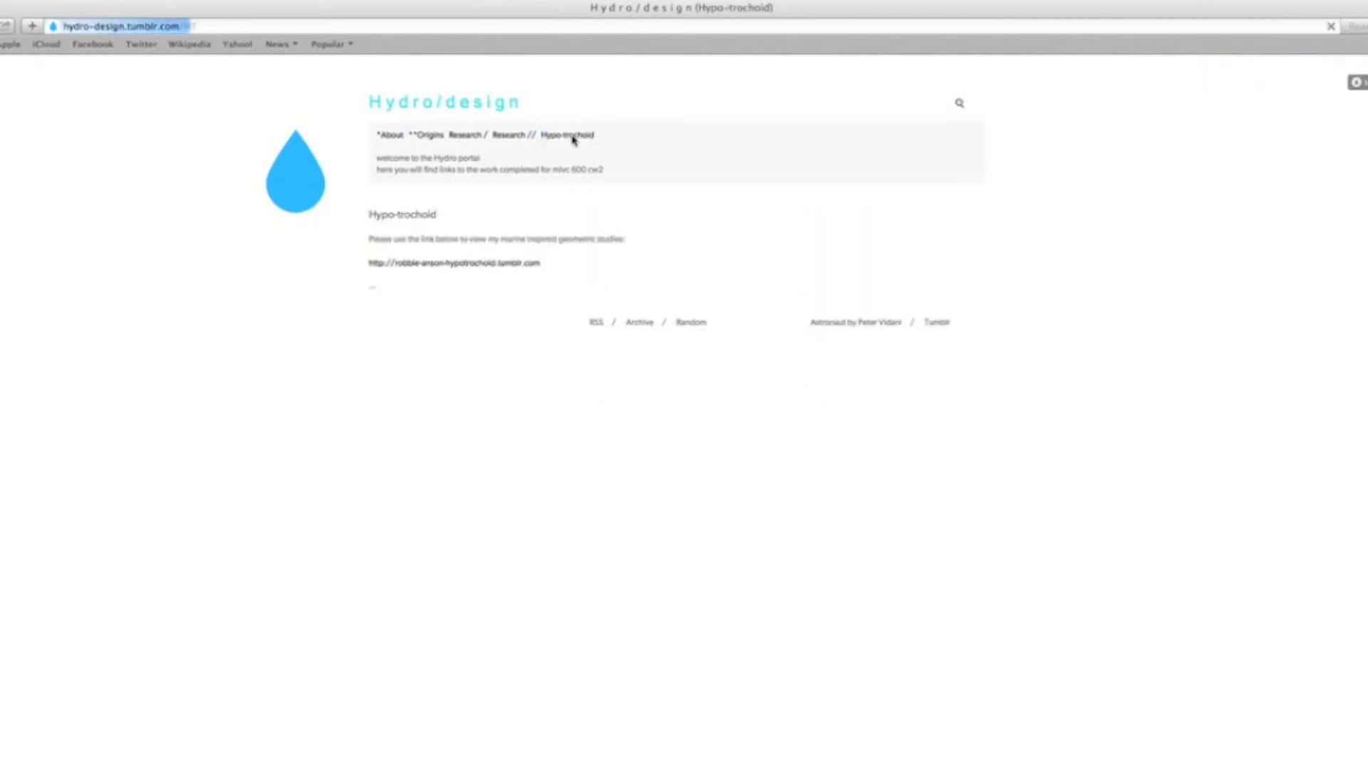
left_click(482, 263)
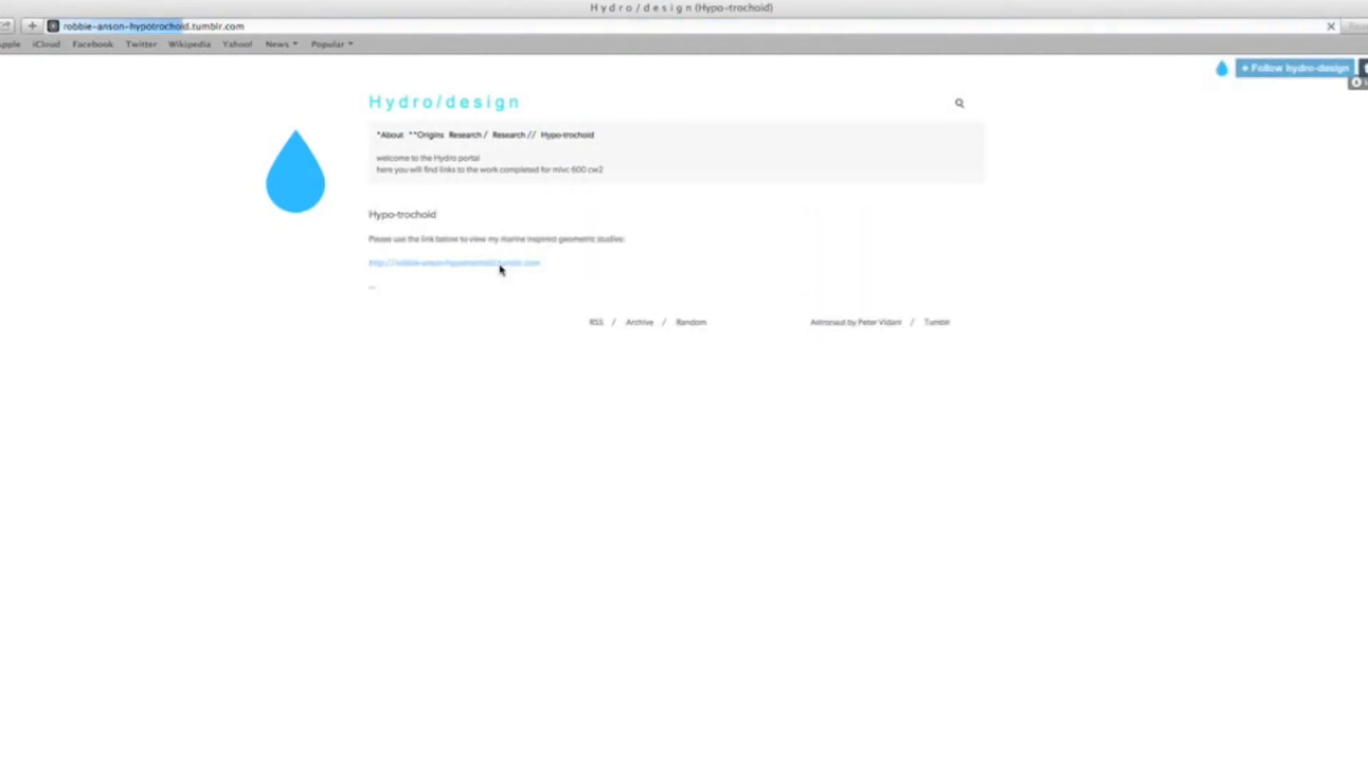
Step: Open 'Representing Marine Diversity', then use 'Return to the Hydro Portal' to reach hydro-design.tumblr.com
left_click(453, 262)
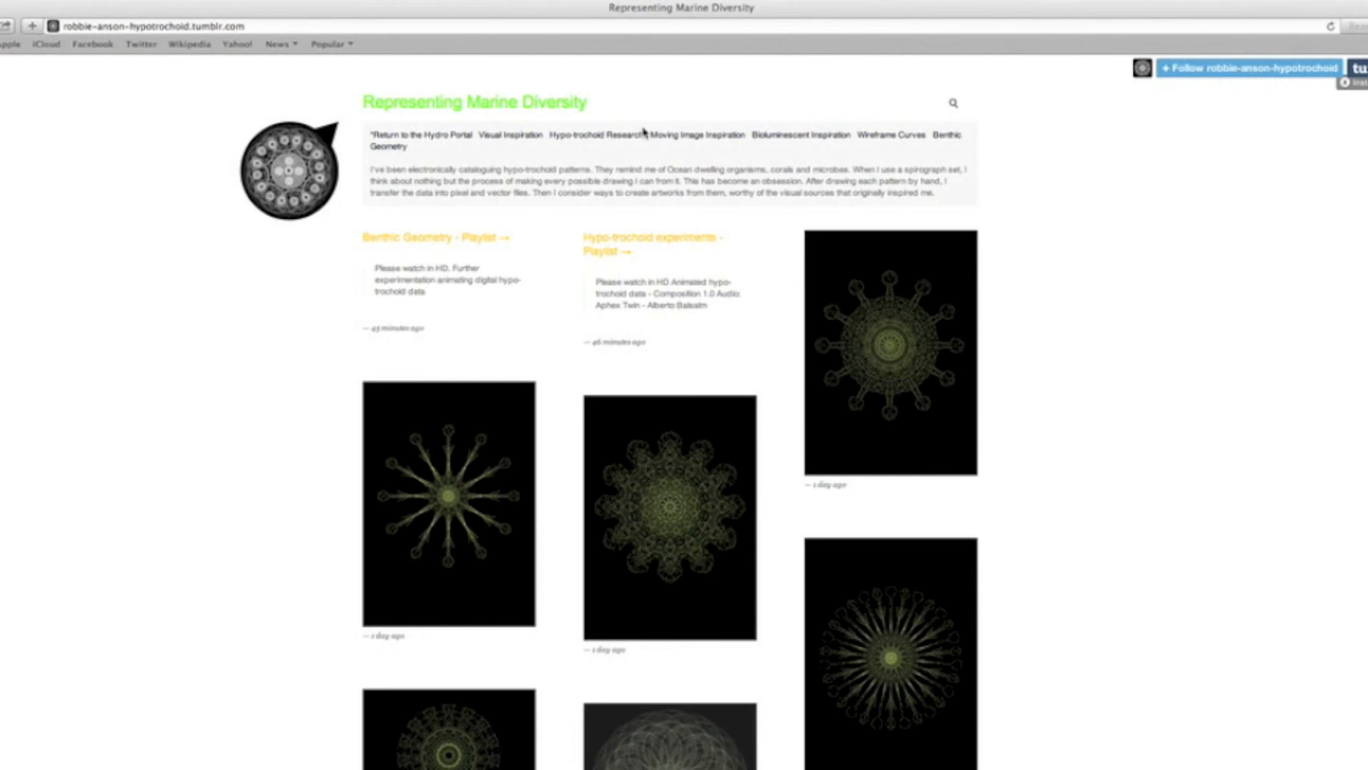
mouse_move(704, 141)
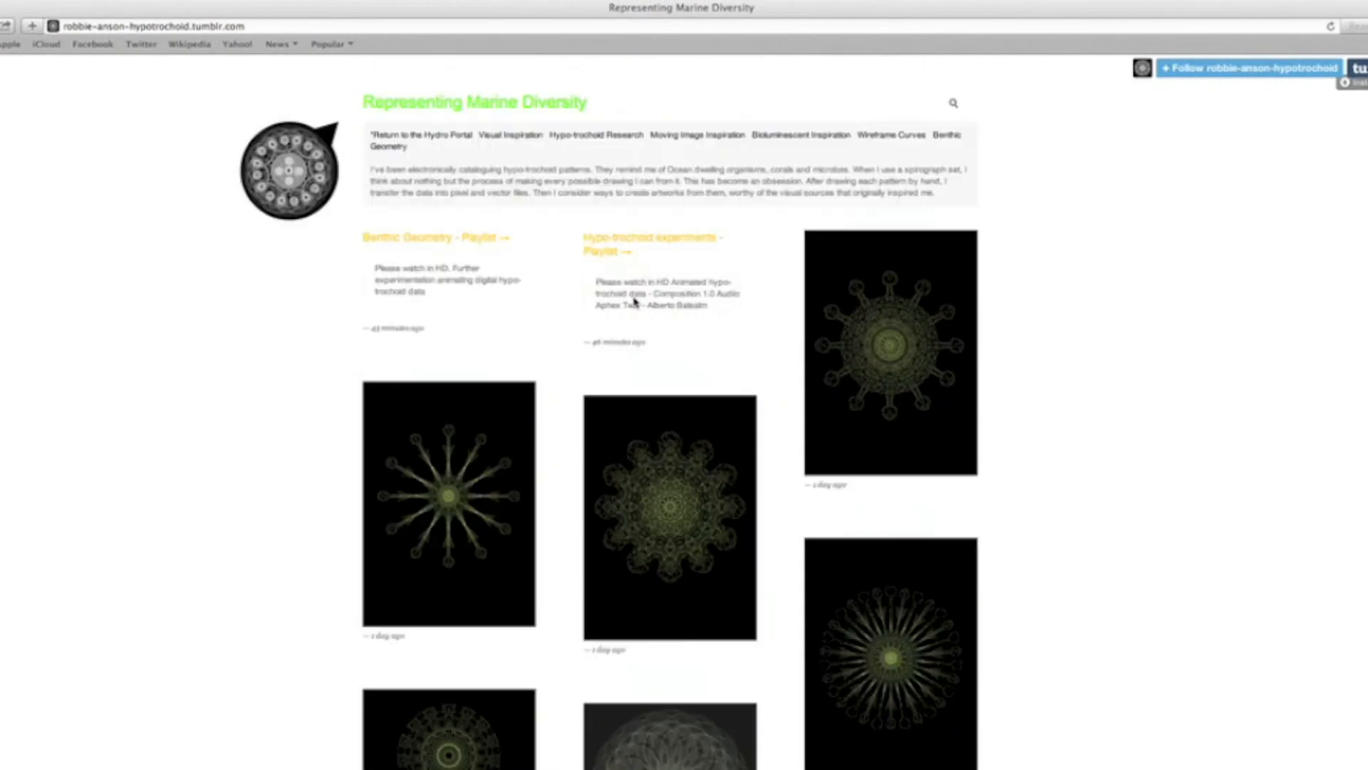
mouse_move(429, 154)
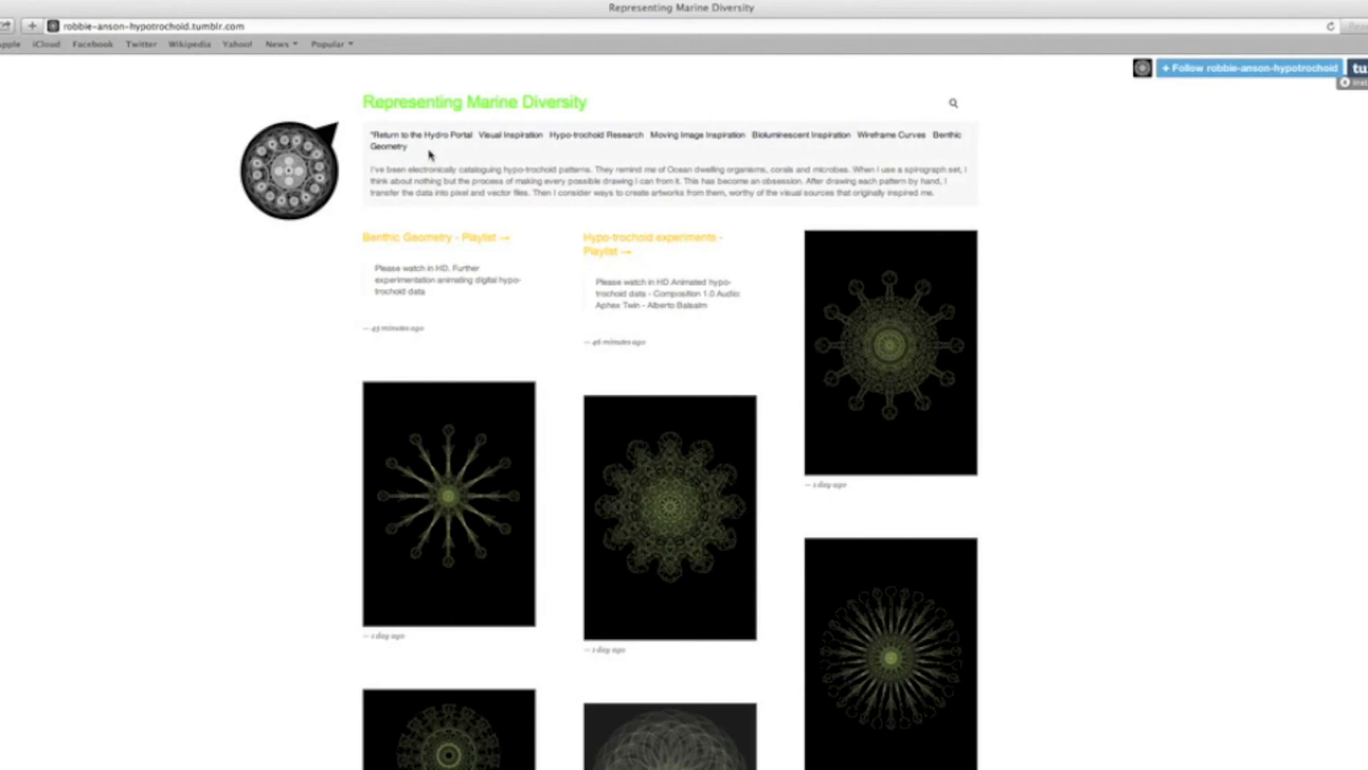
left_click(414, 134)
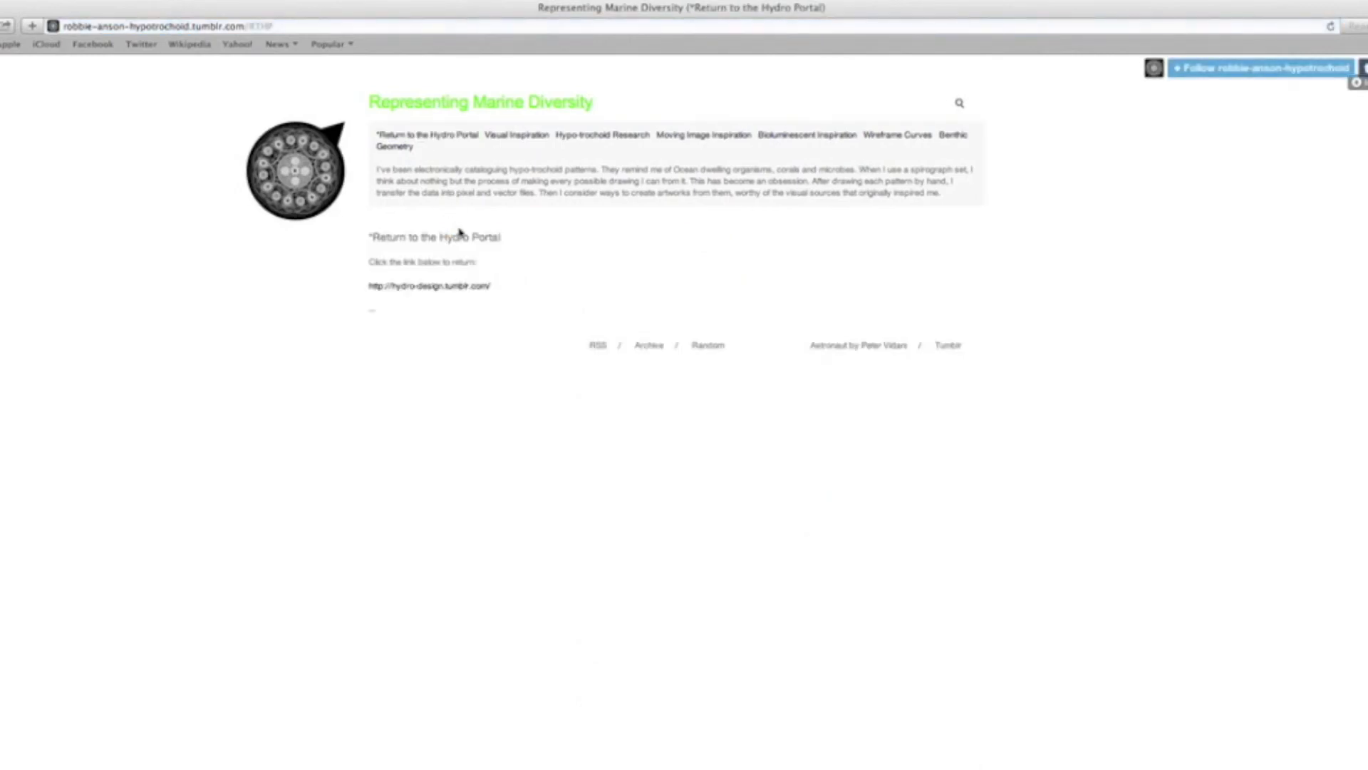
left_click(430, 286)
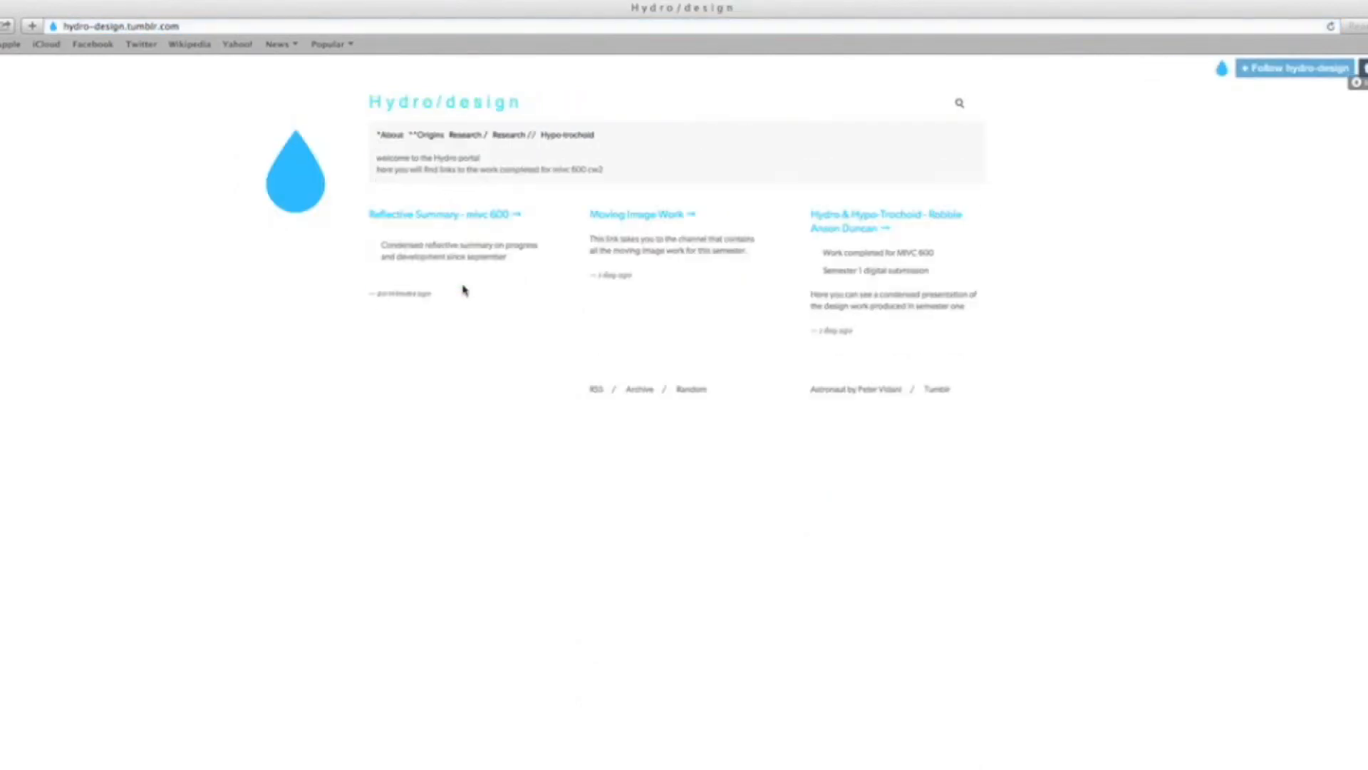